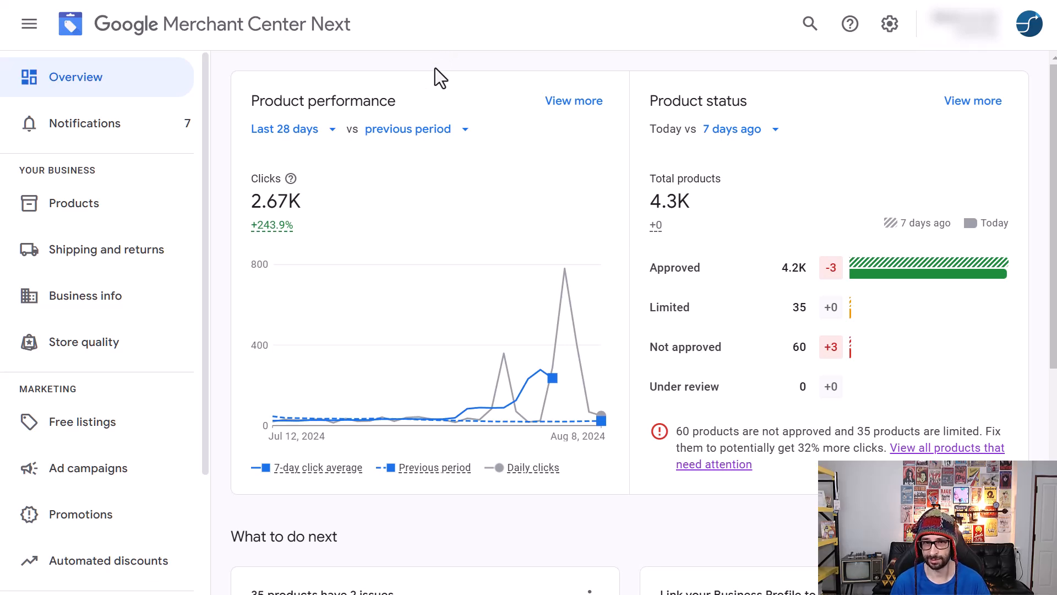
mouse_move(718, 83)
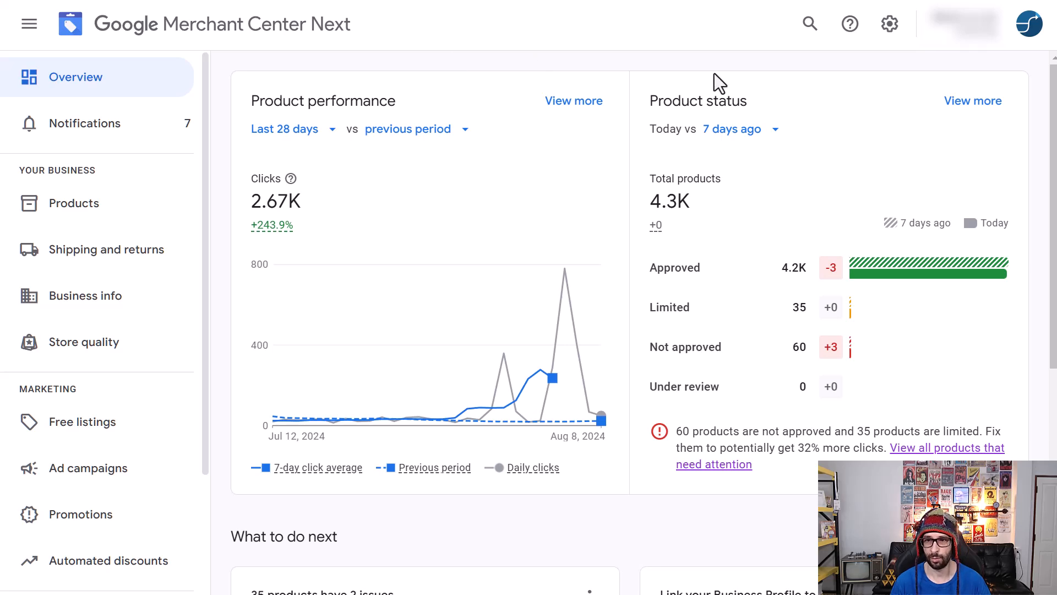
mouse_move(889, 23)
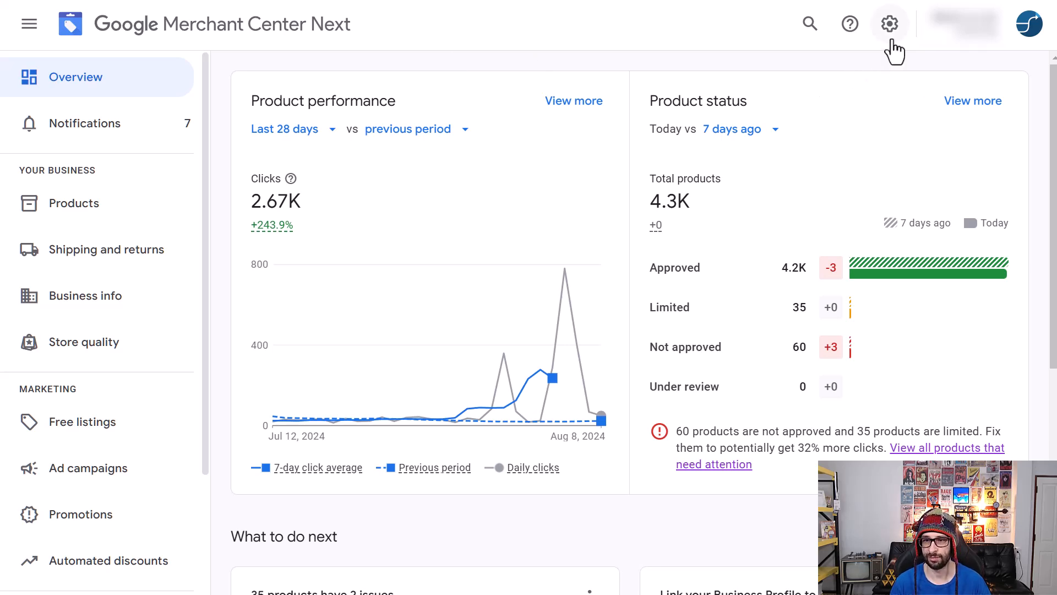
Open the account settings menu from the overview page's top bar gear icon
click(889, 24)
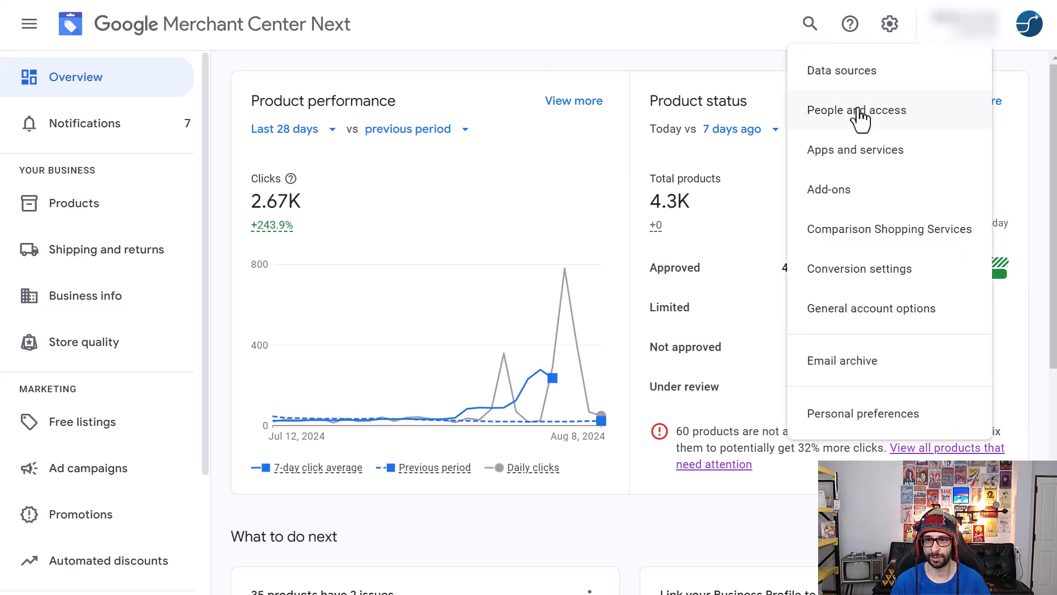
Go to People and access to view account users, roles and verification status
click(856, 110)
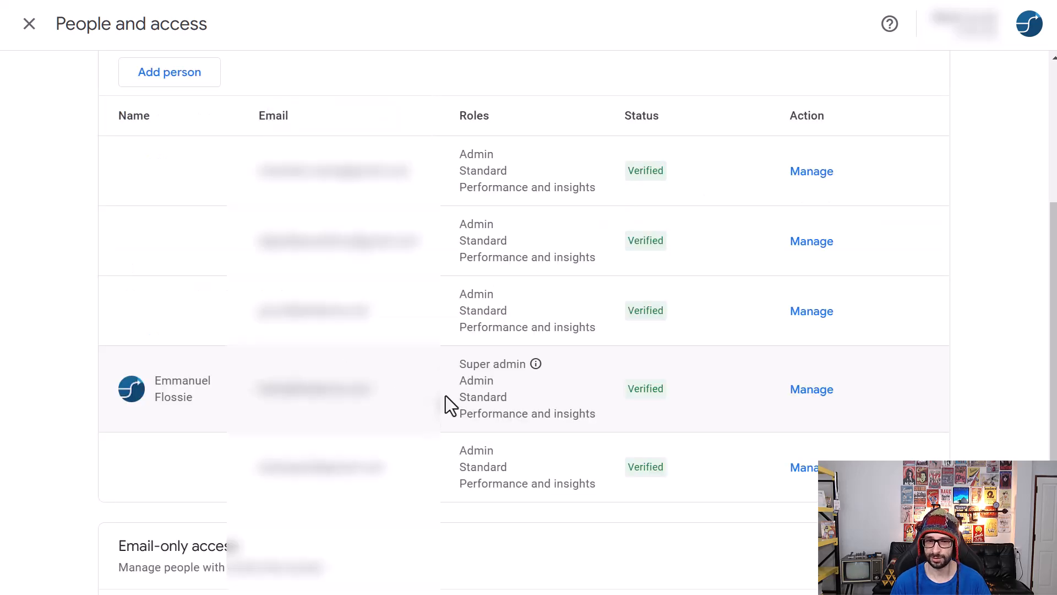
mouse_move(511, 369)
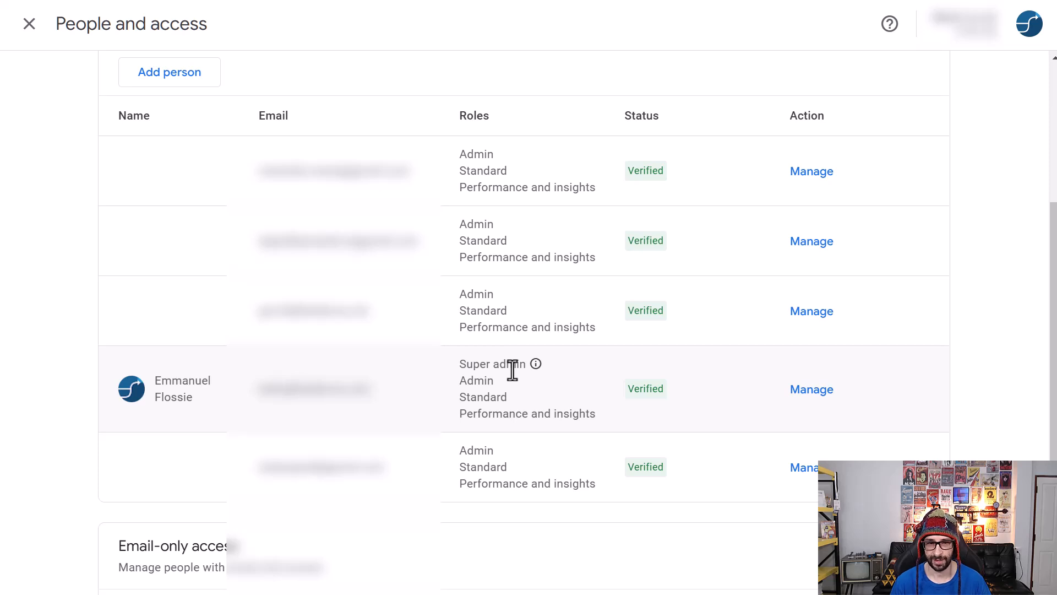
mouse_move(510, 457)
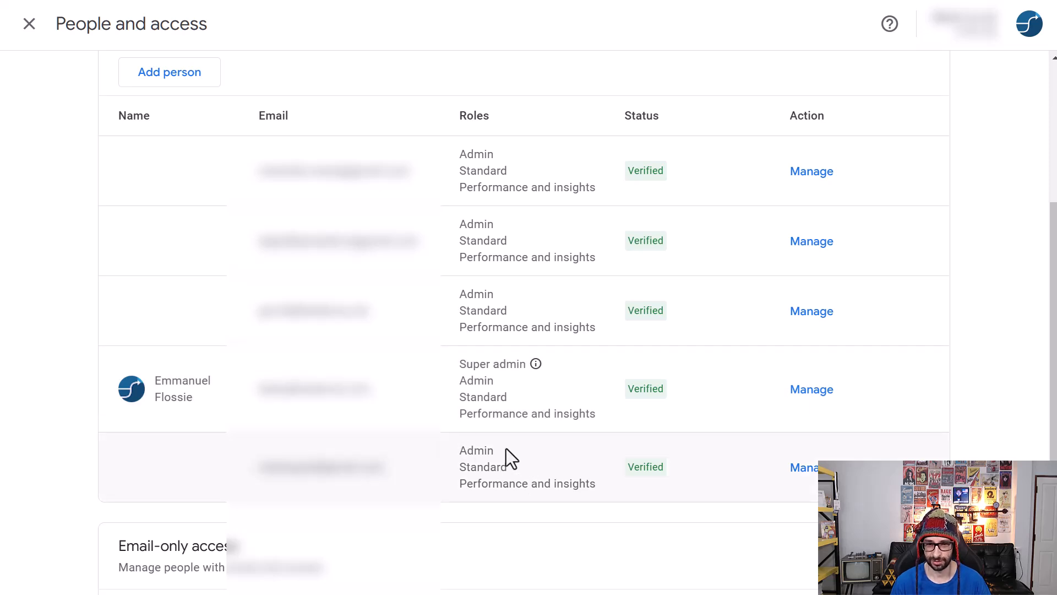
mouse_move(525, 437)
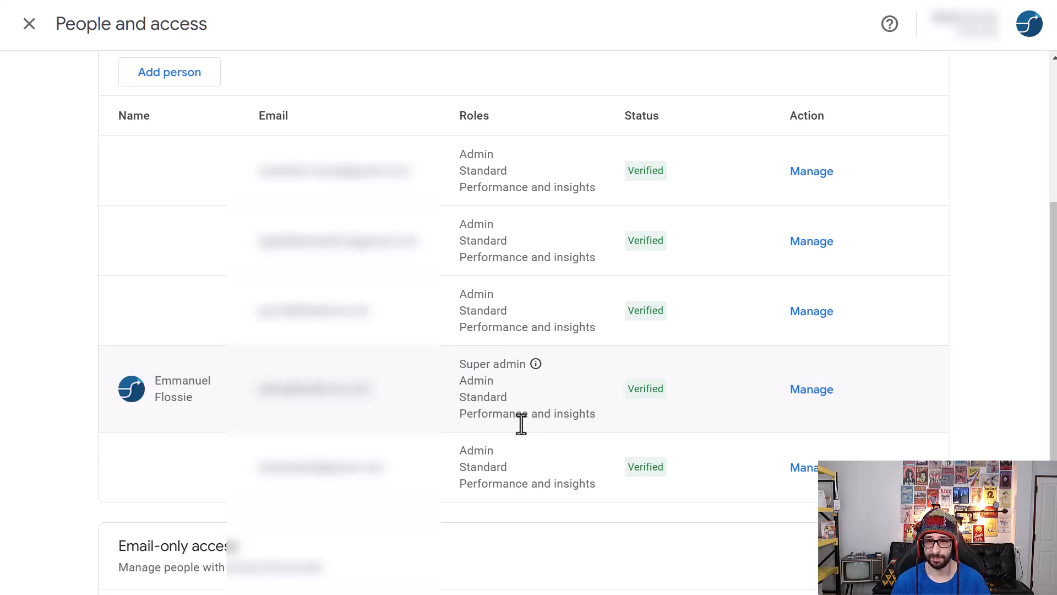
mouse_move(510, 460)
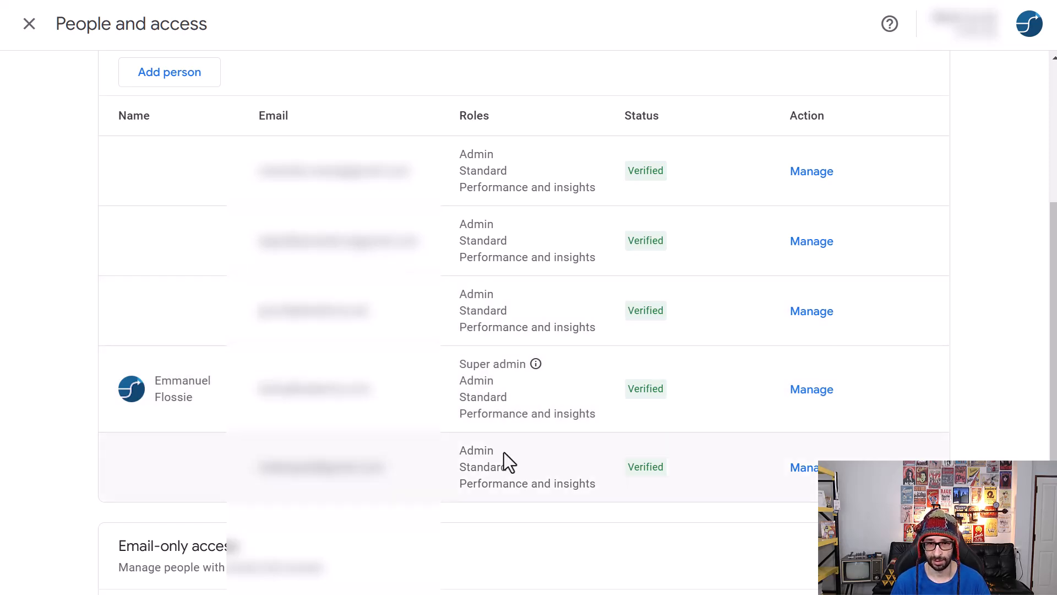
mouse_move(517, 409)
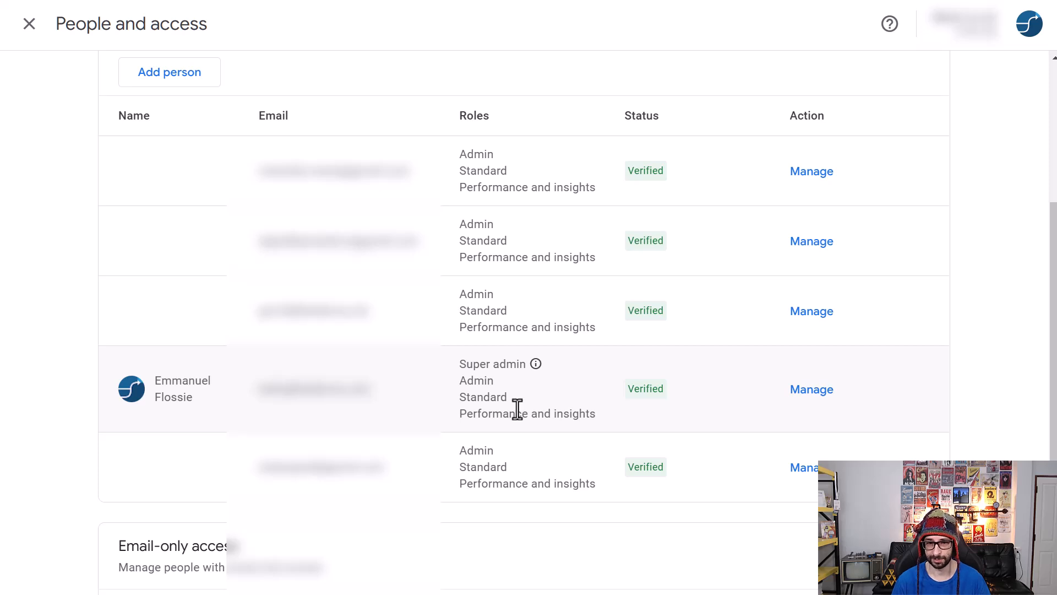
mouse_move(458, 369)
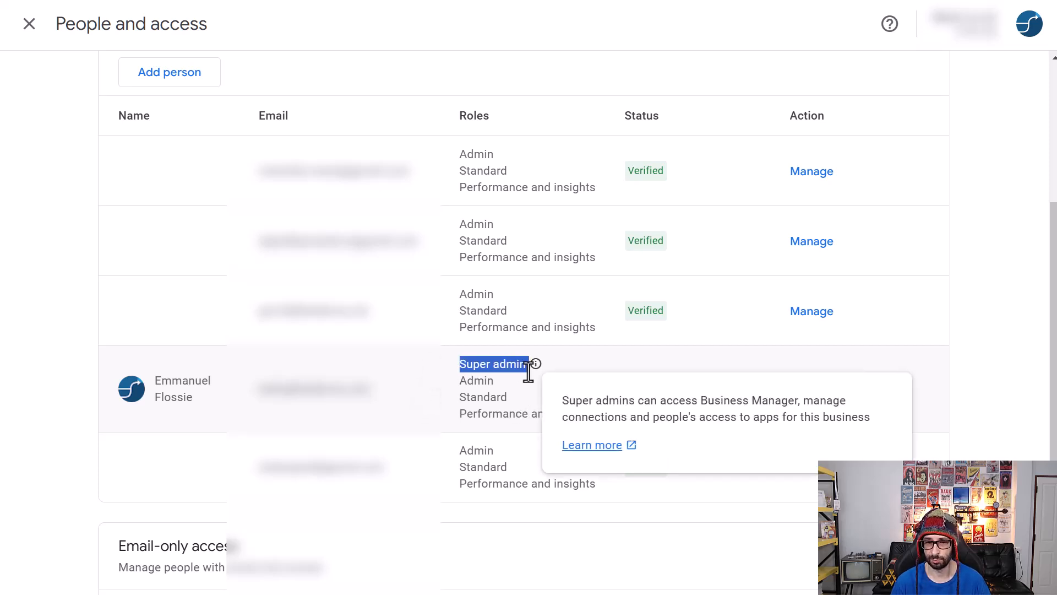
mouse_move(1016, 407)
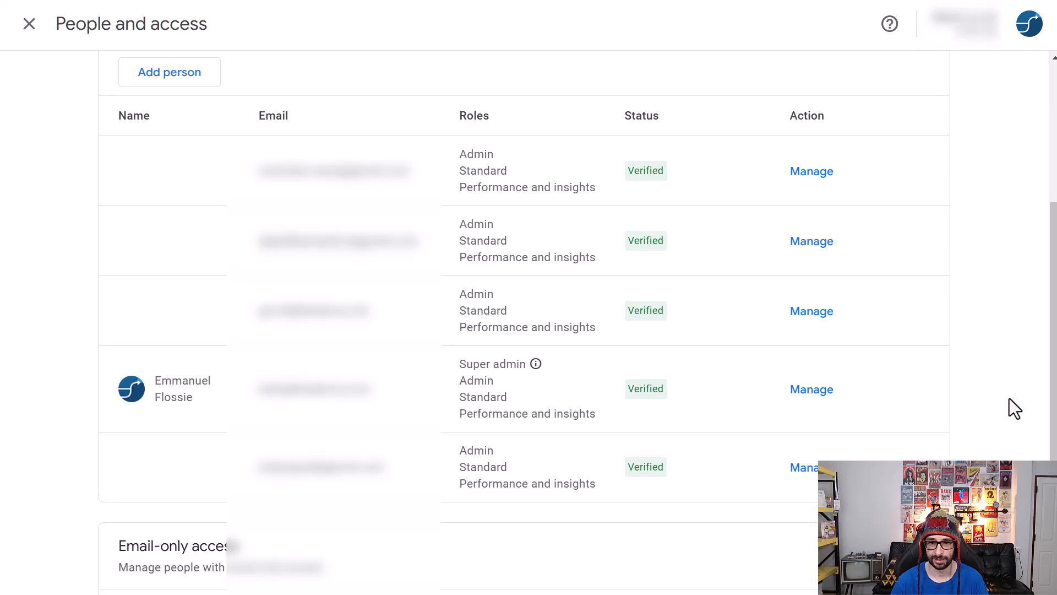
mouse_move(534, 229)
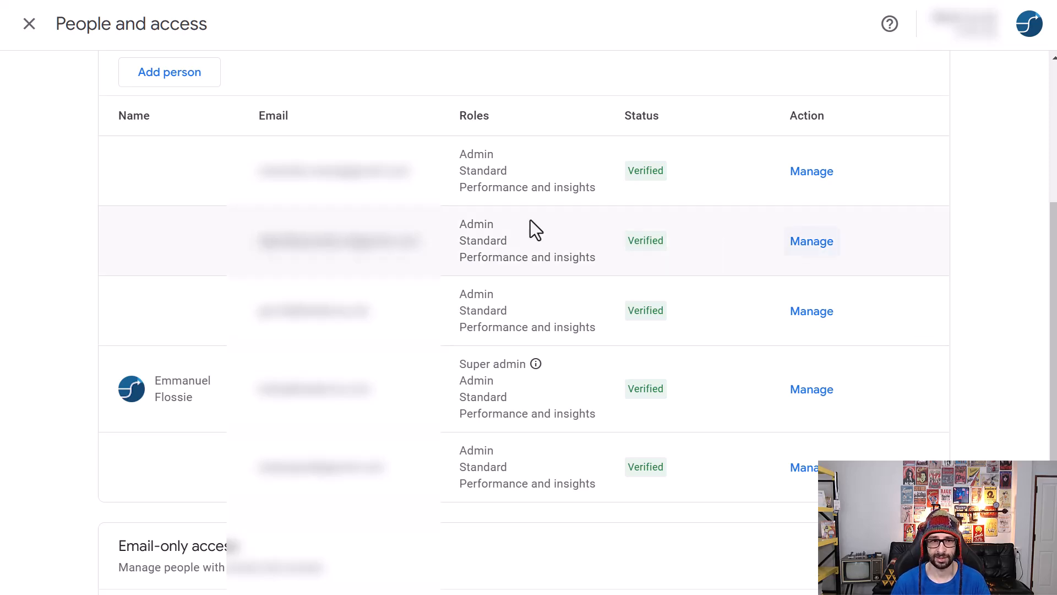
Give the client owner Super admin access in Business Manager and send the invitation
scroll(up, 3)
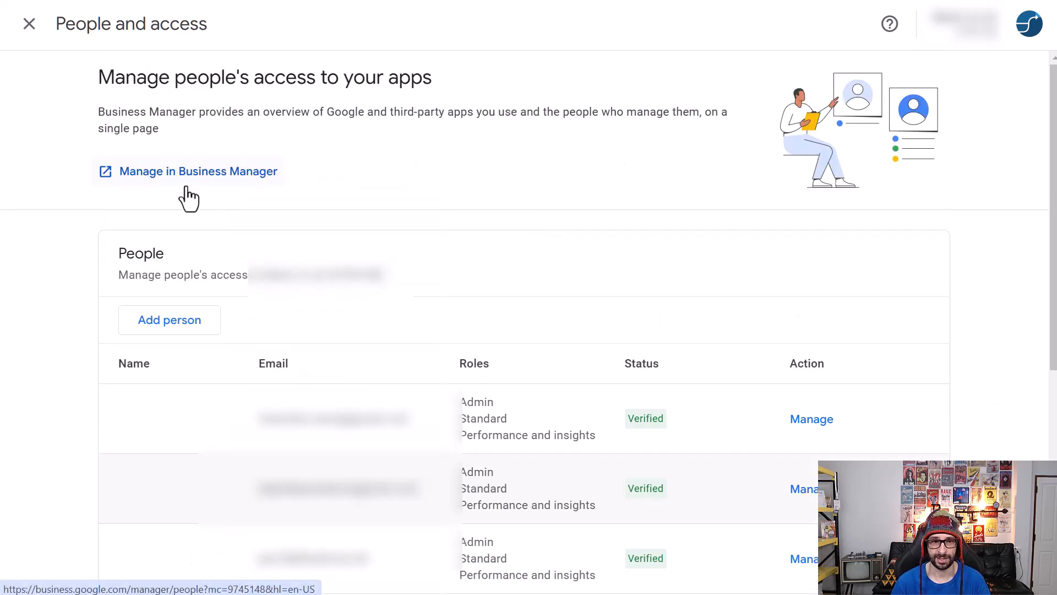
click(197, 170)
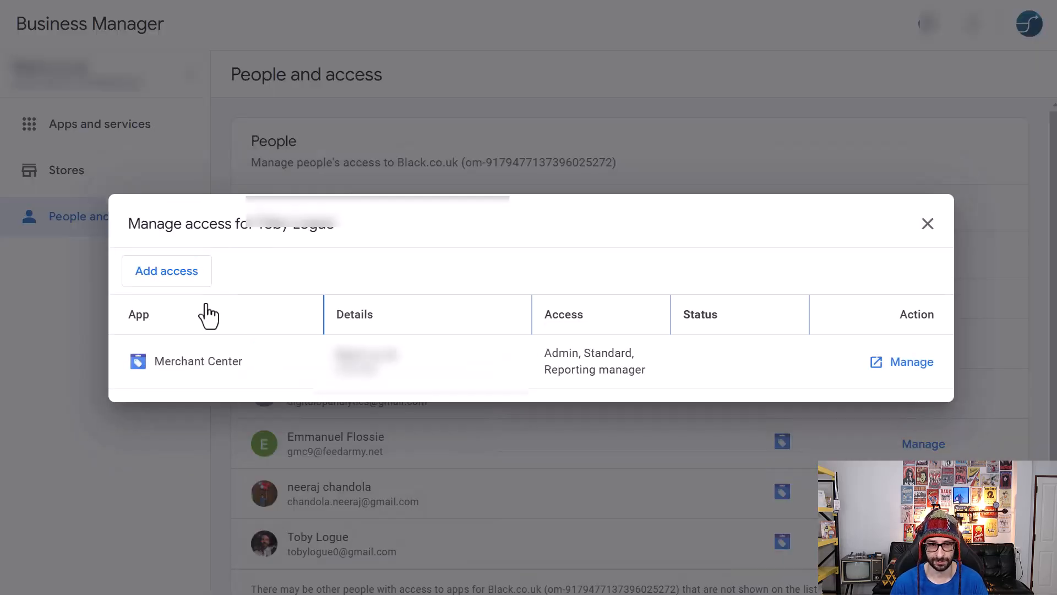
click(166, 270)
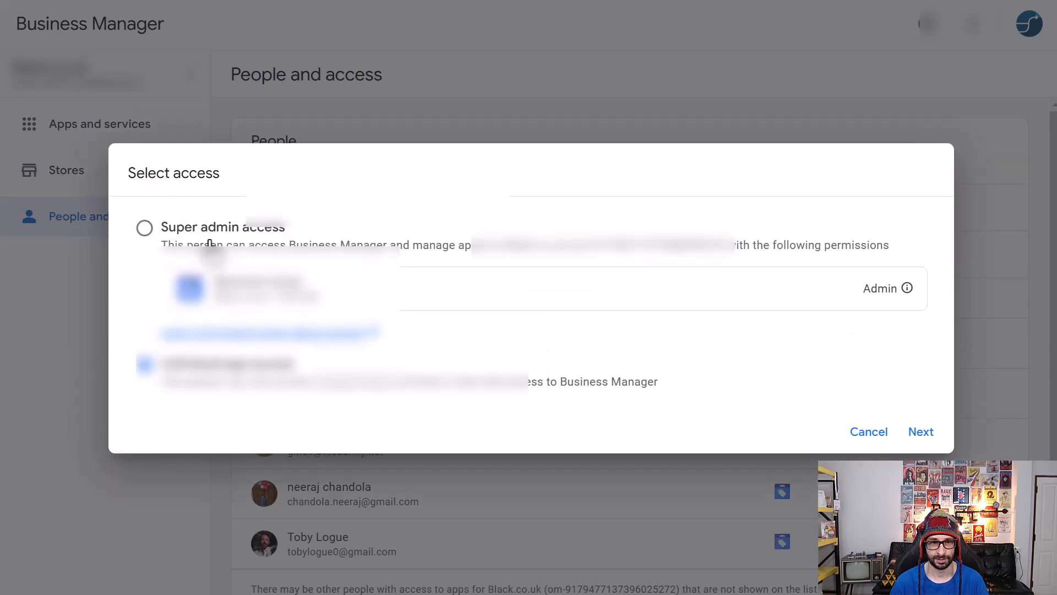
click(144, 227)
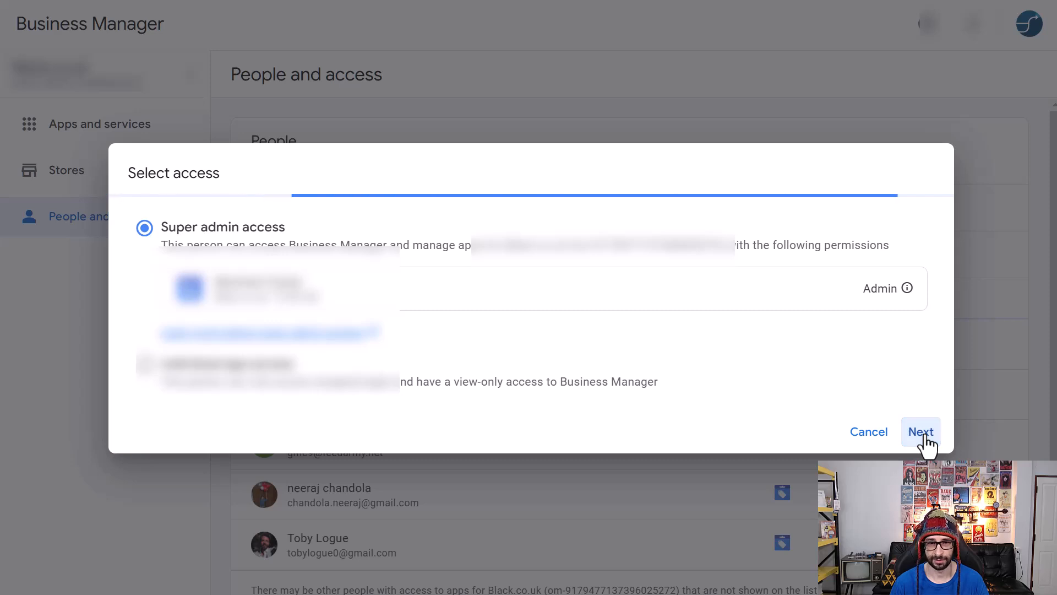
click(920, 432)
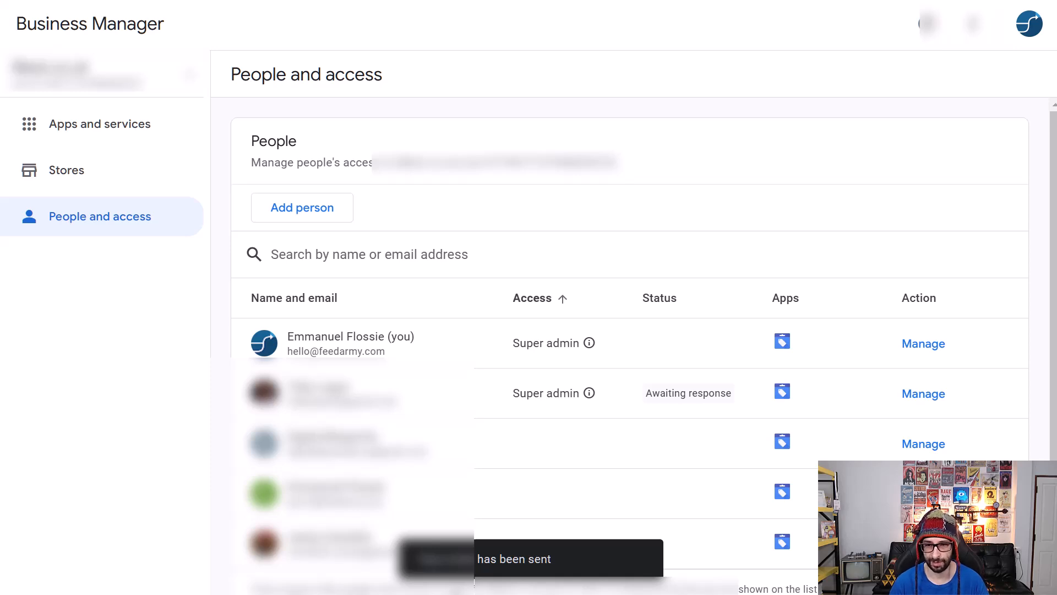
mouse_move(120, 442)
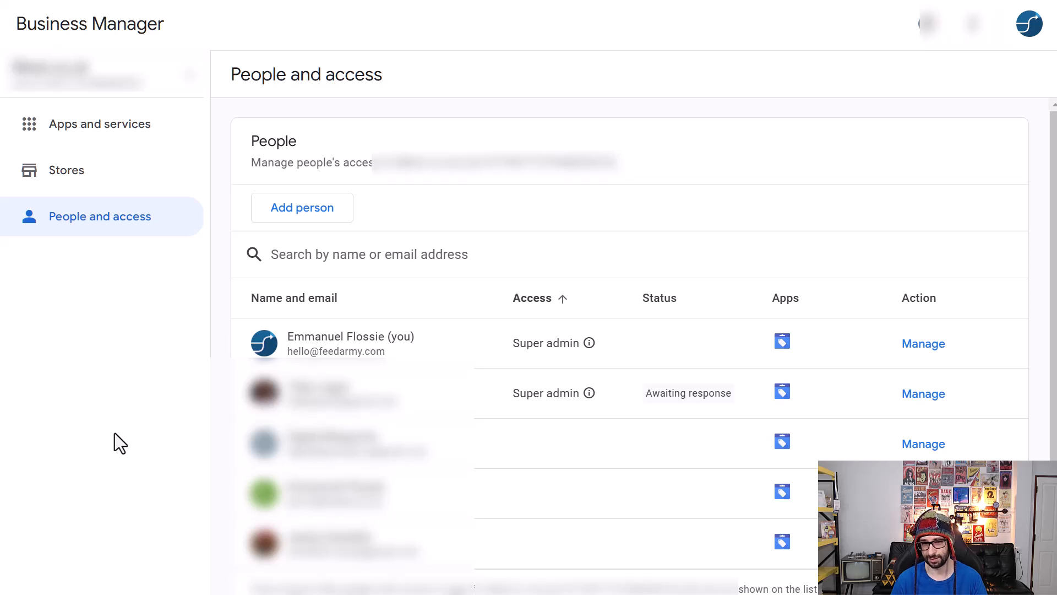
mouse_move(616, 409)
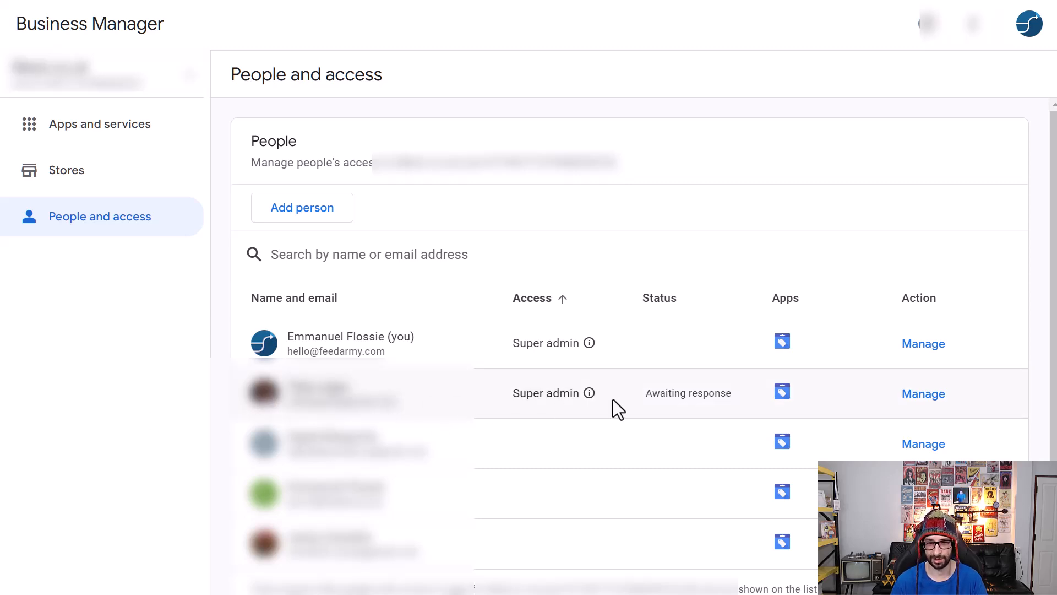
mouse_move(516, 411)
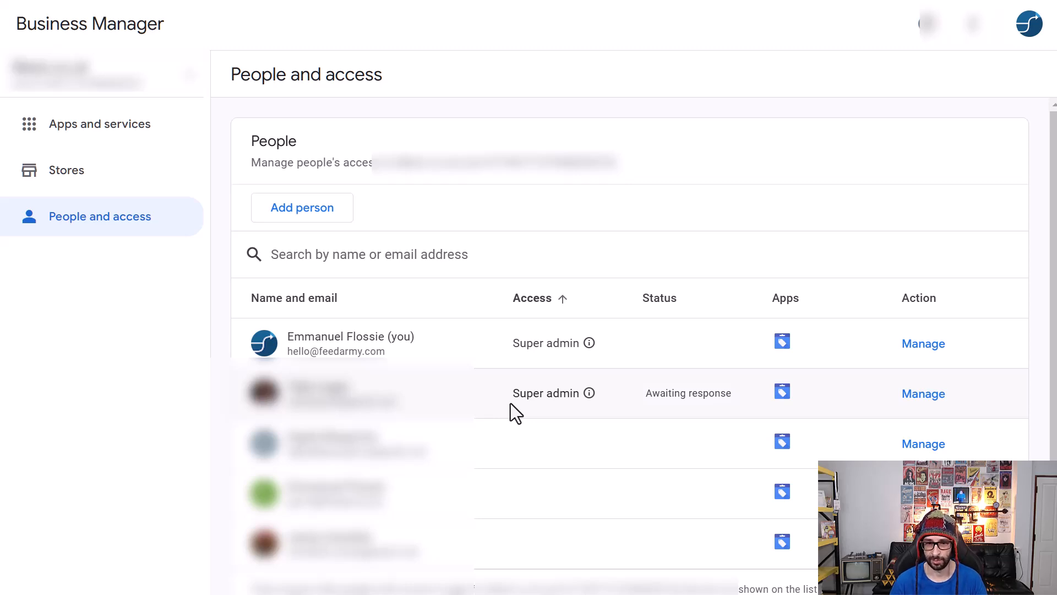
mouse_move(530, 396)
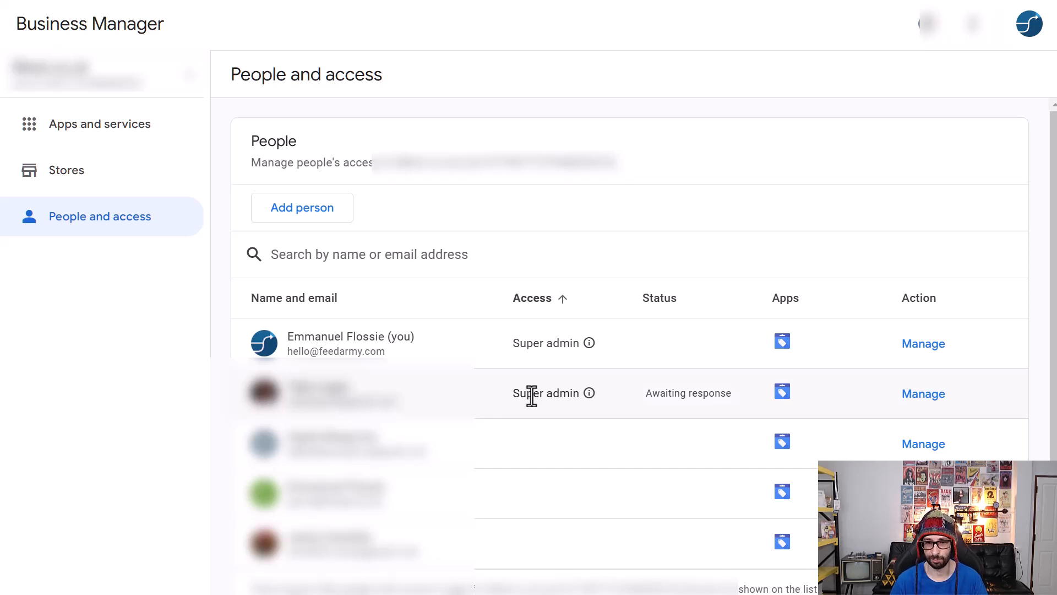
double_click(546, 393)
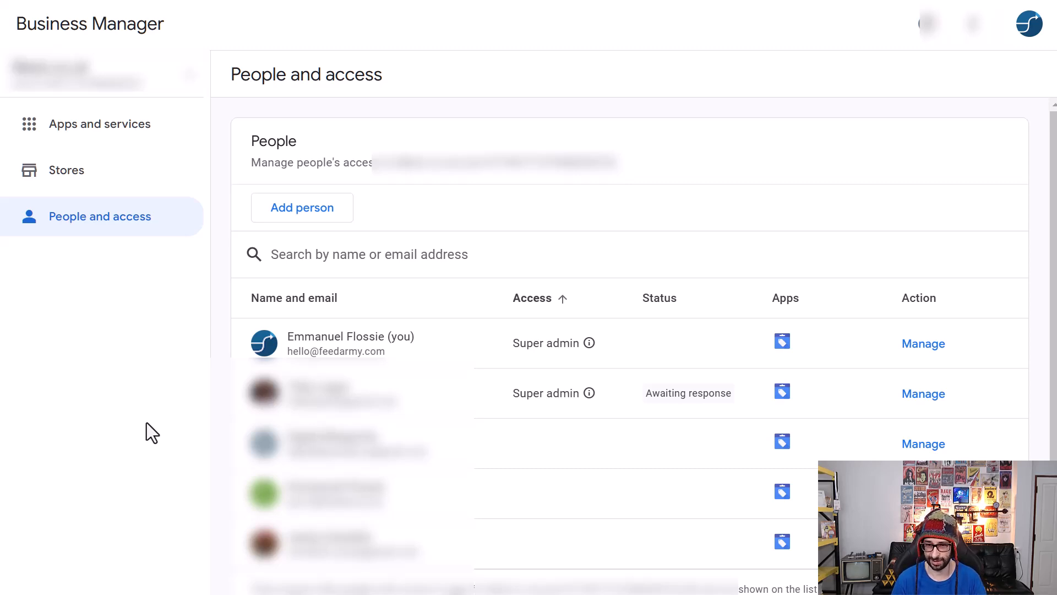
mouse_move(539, 393)
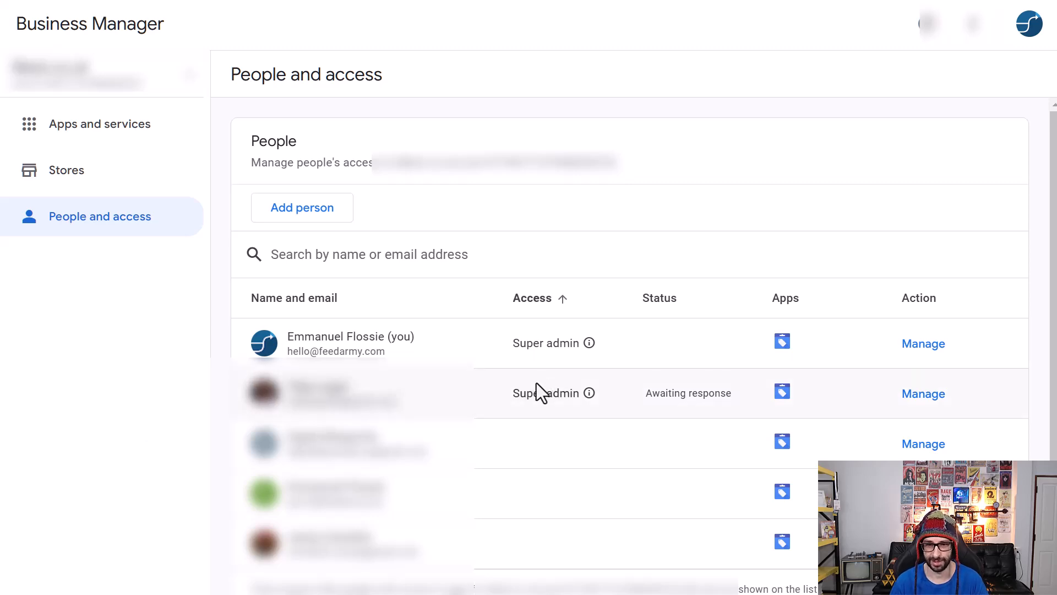
mouse_move(142, 22)
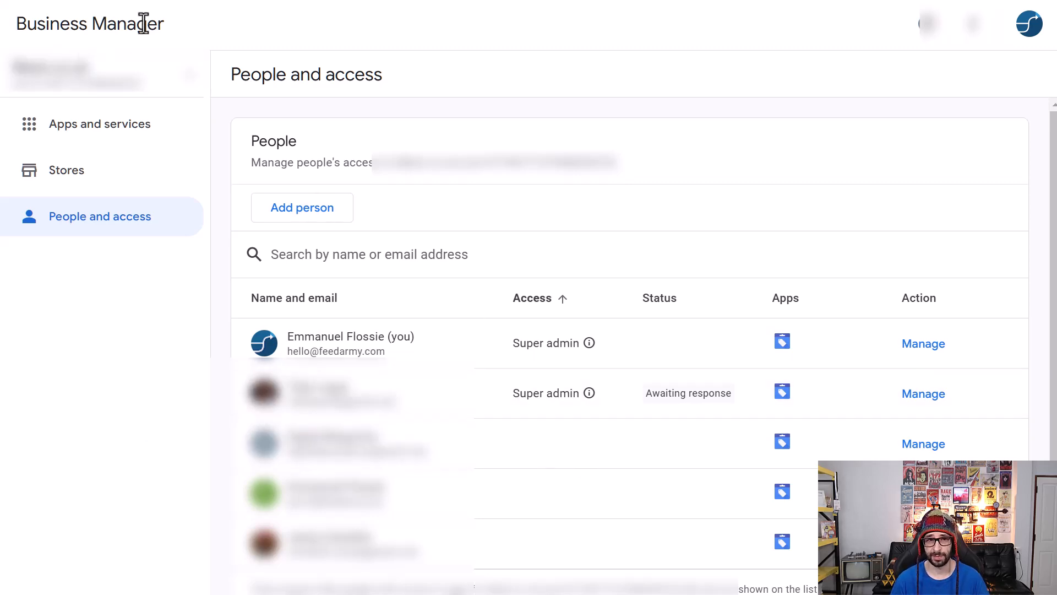
mouse_move(94, 195)
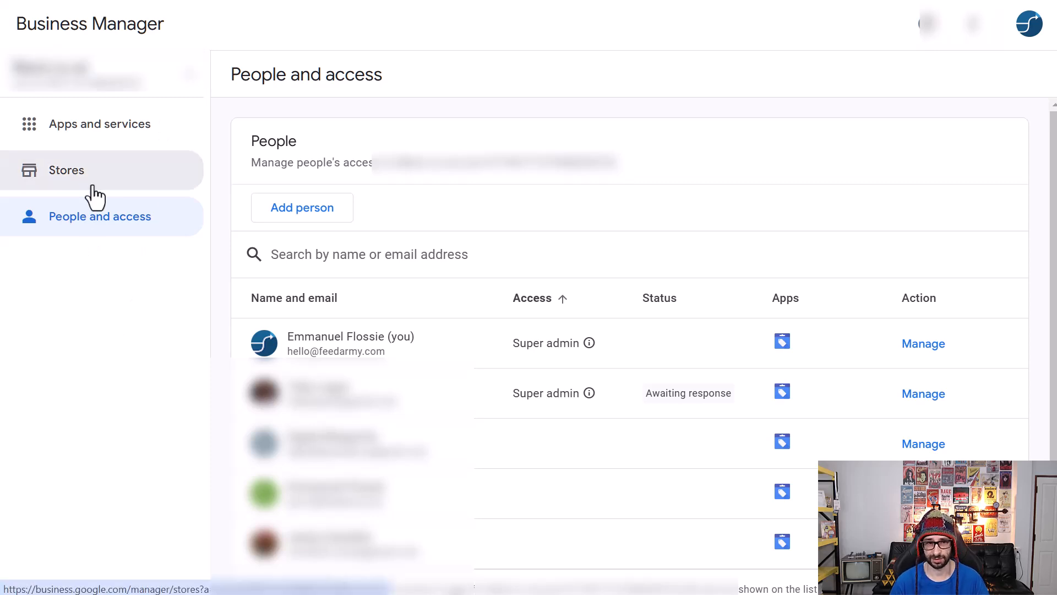
mouse_move(106, 379)
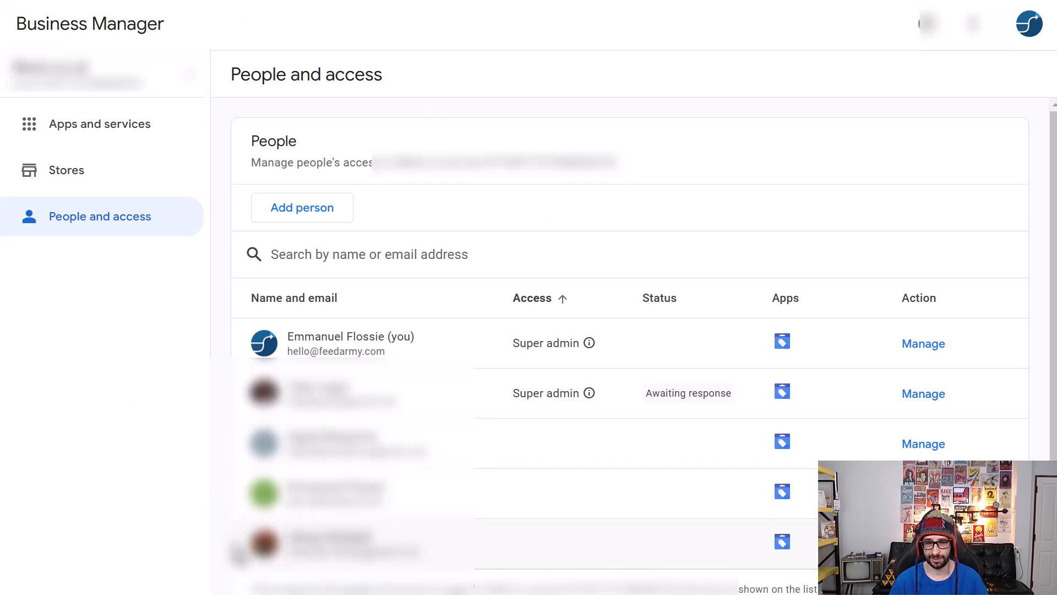
mouse_move(148, 421)
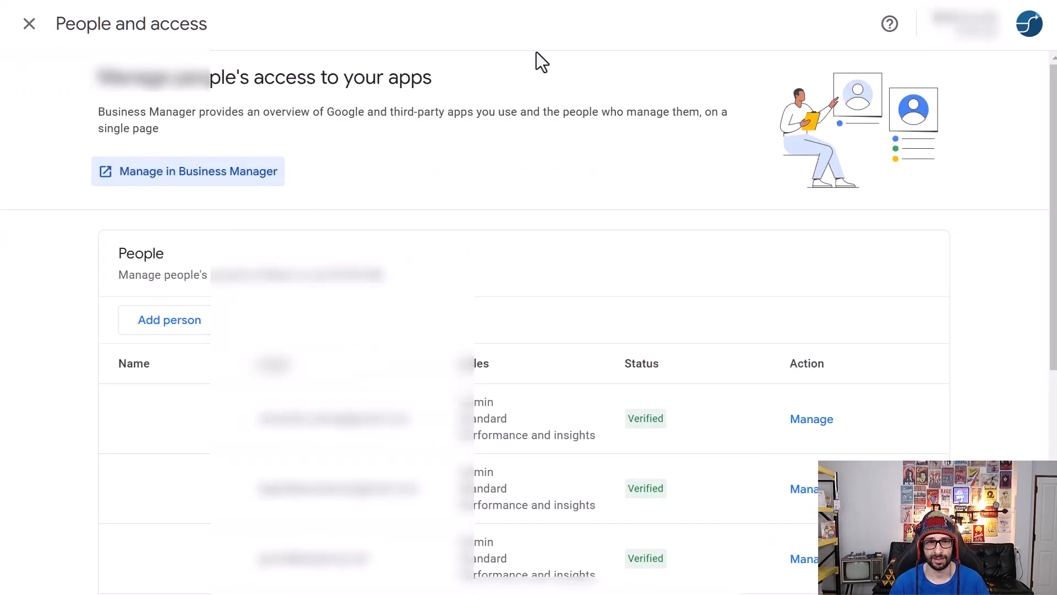
mouse_move(63, 63)
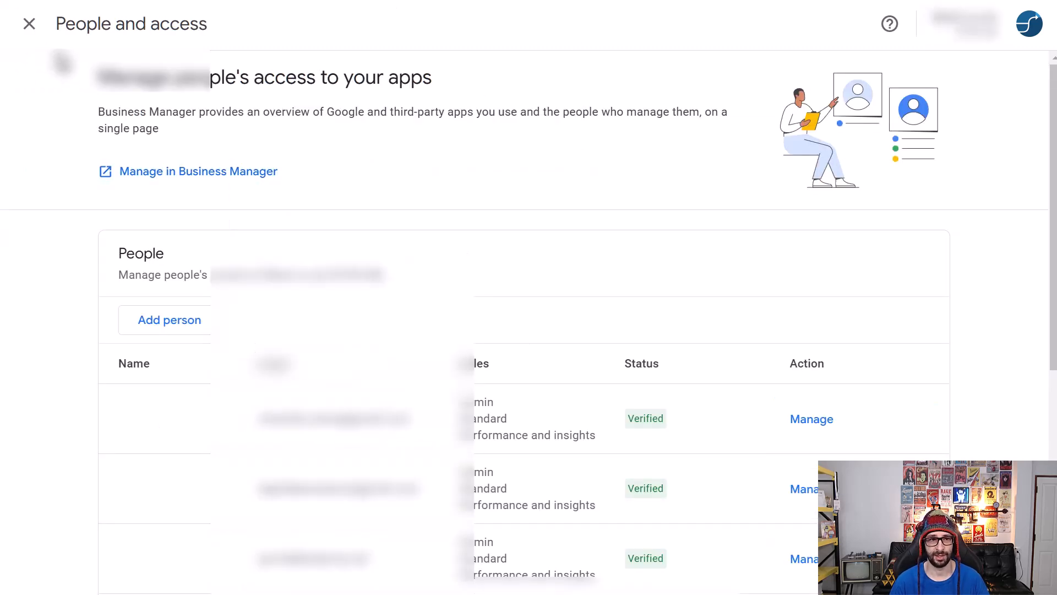
click(29, 24)
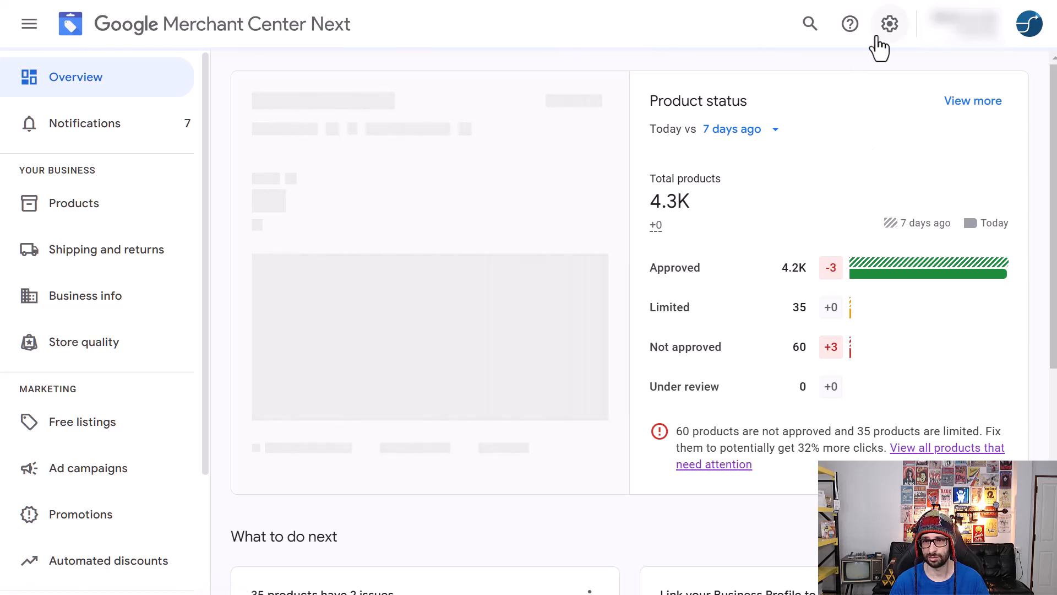
click(890, 23)
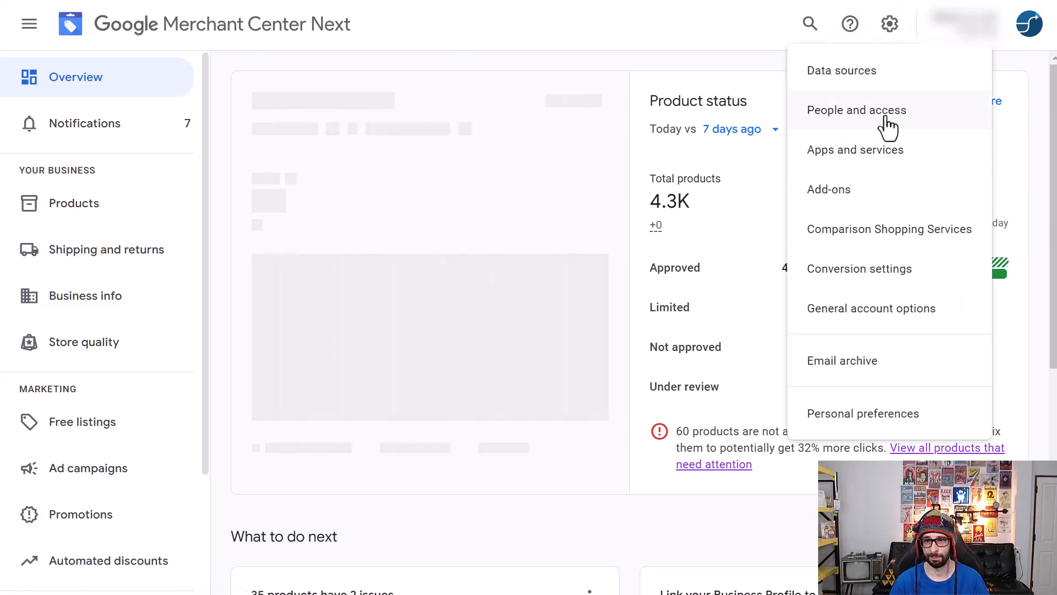
click(856, 110)
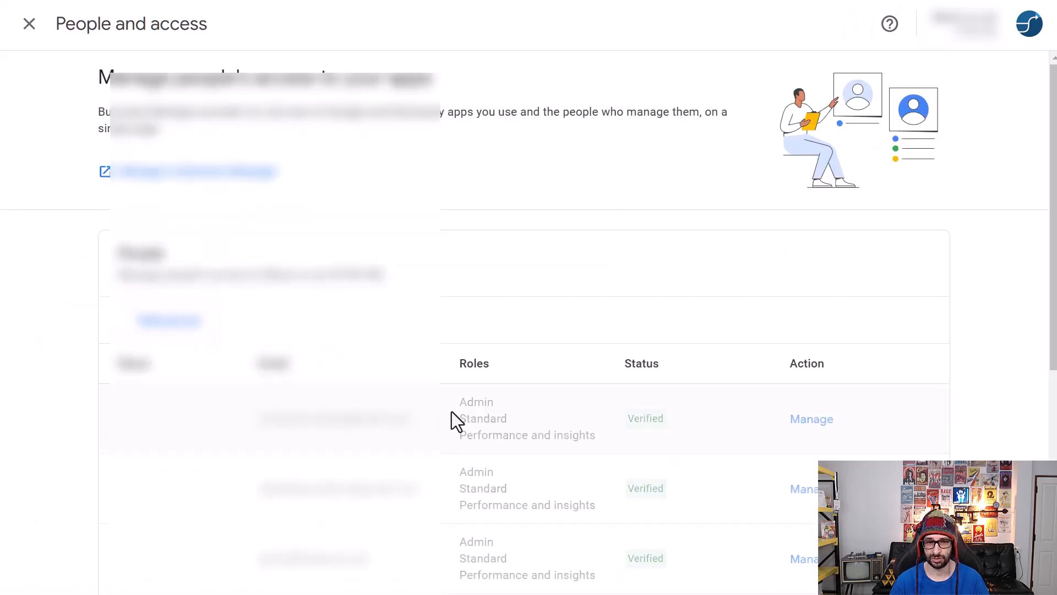
scroll(down, 3)
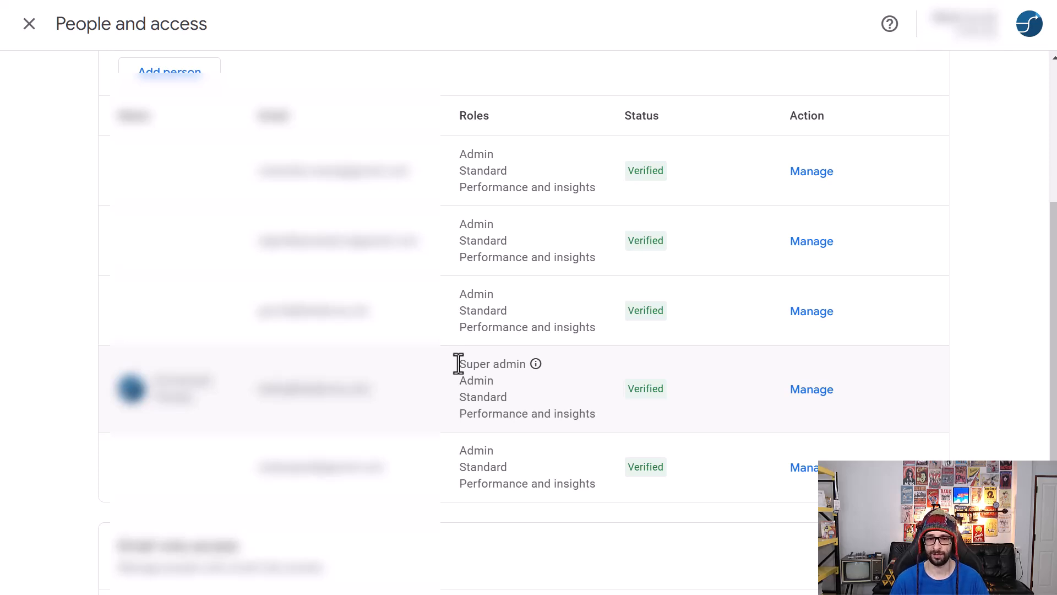
mouse_move(411, 340)
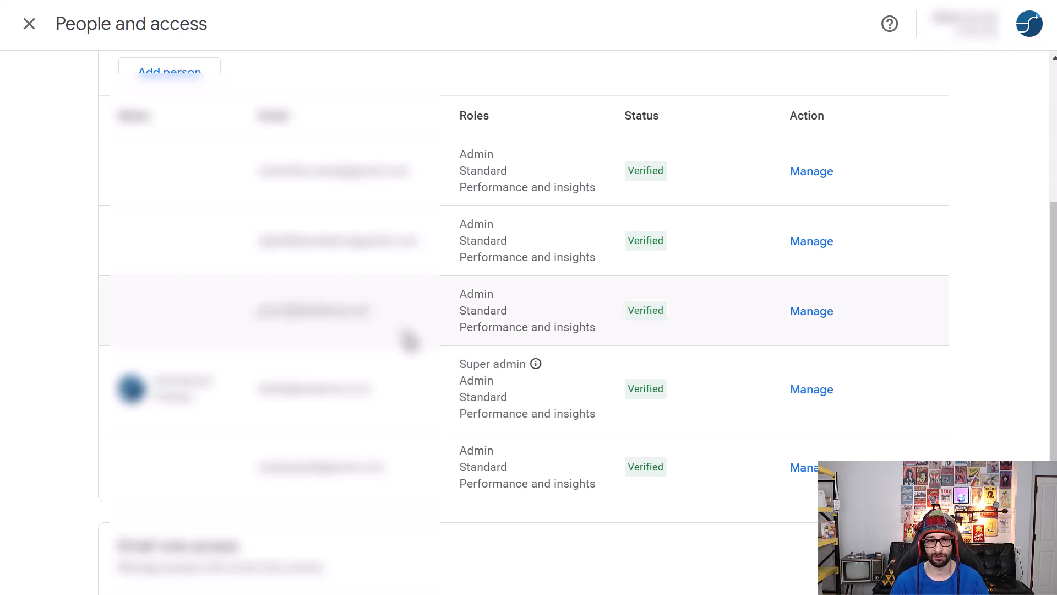
scroll(up, 3)
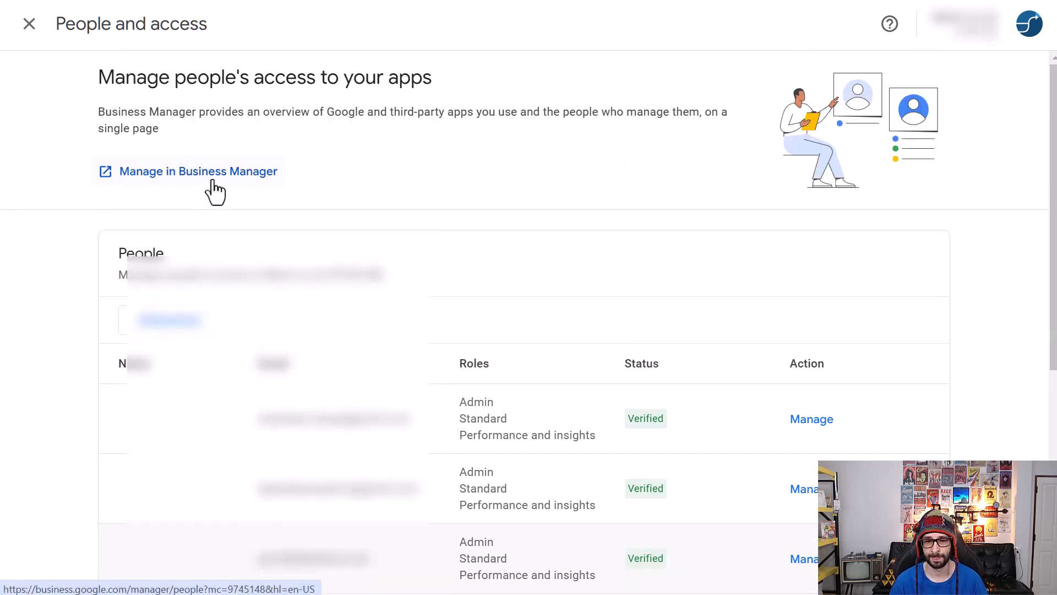
scroll(down, 3)
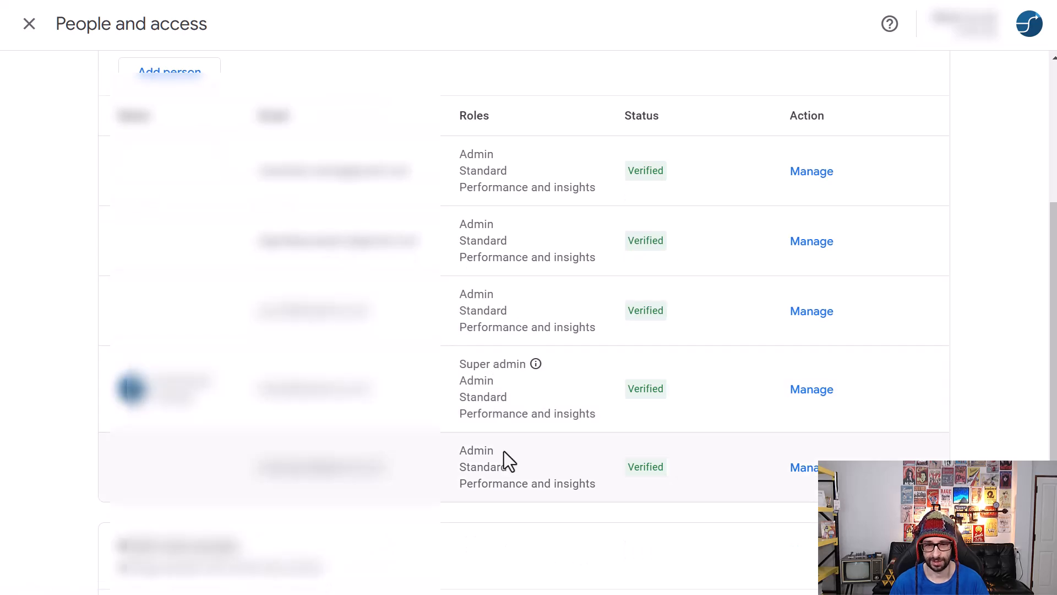
mouse_move(512, 478)
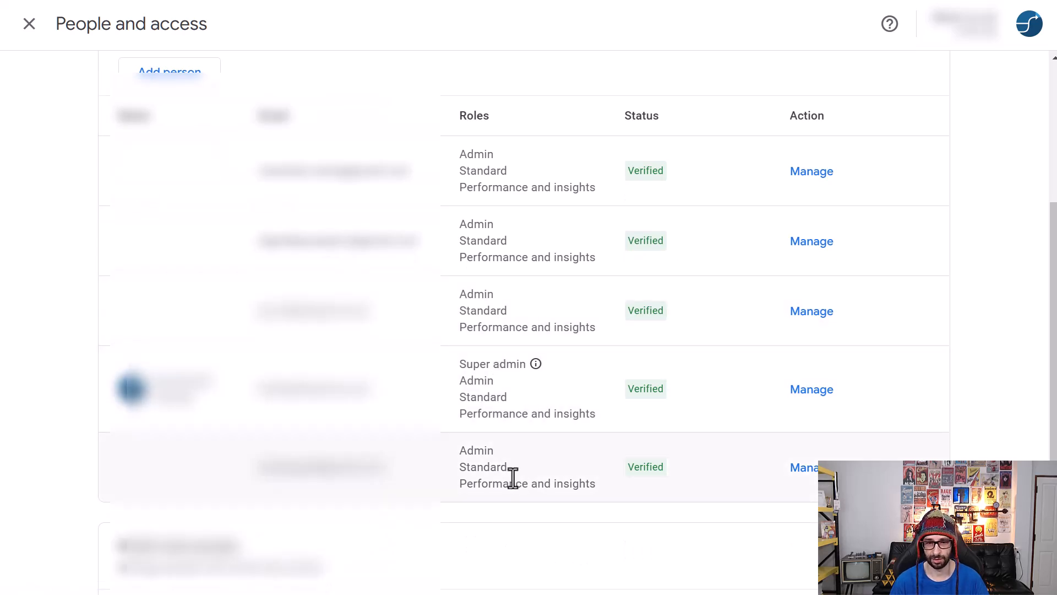
mouse_move(502, 241)
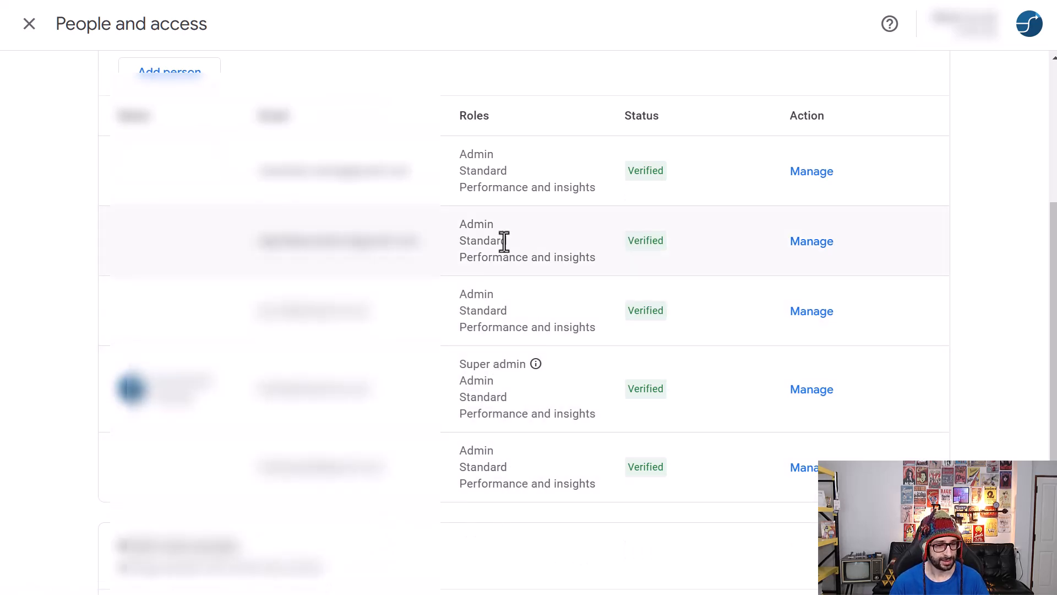